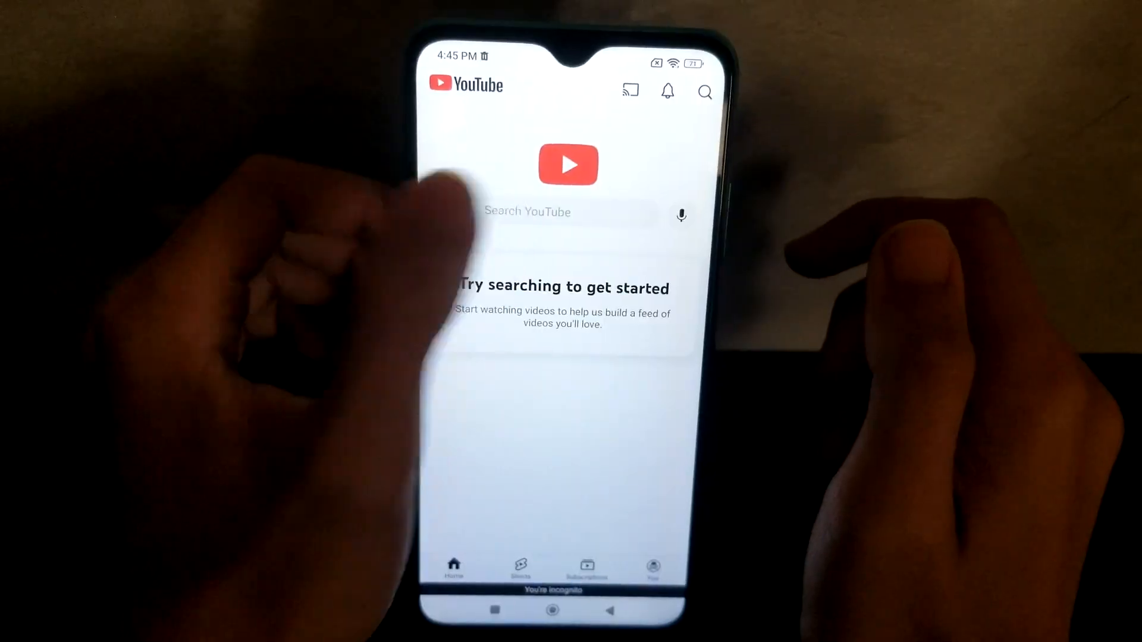
Step: Search YouTube for 'macos limbo pc emulator' and view the tutorial results
type("macos limbo pc e...")
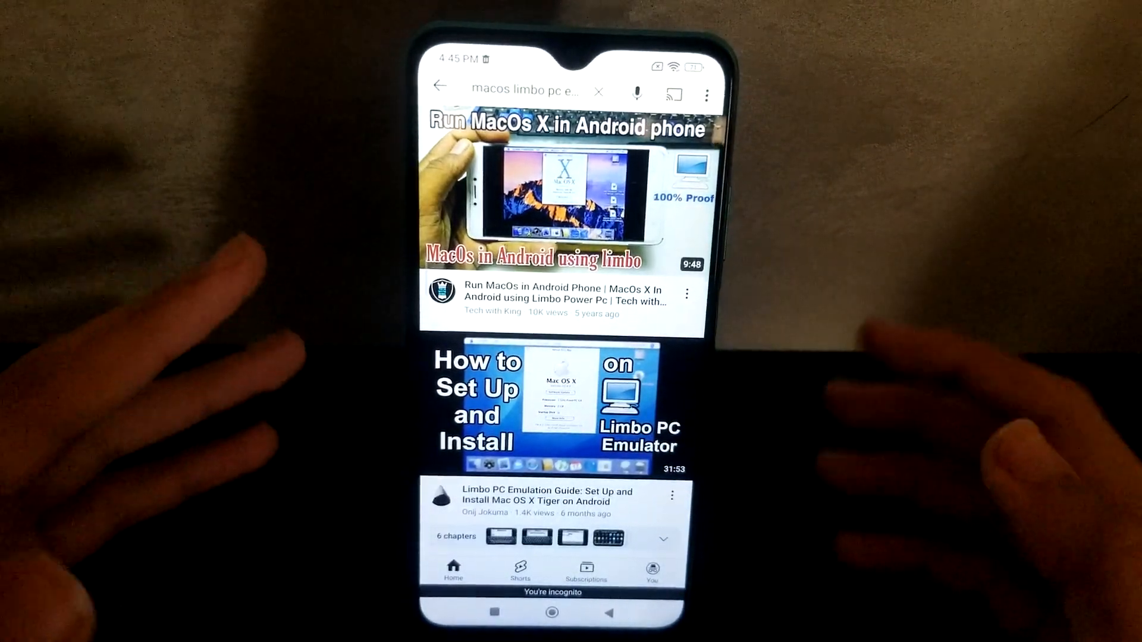
left_click(552, 193)
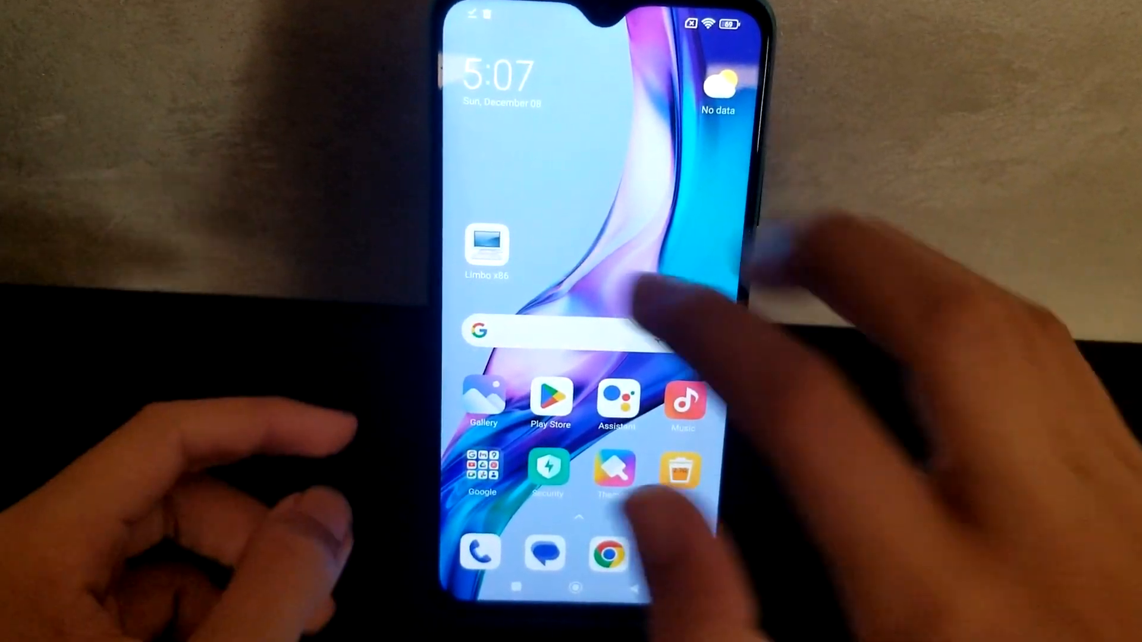
Step: Launch Limbo x86 and name the new virtual machine 'Mac'
left_click(486, 246)
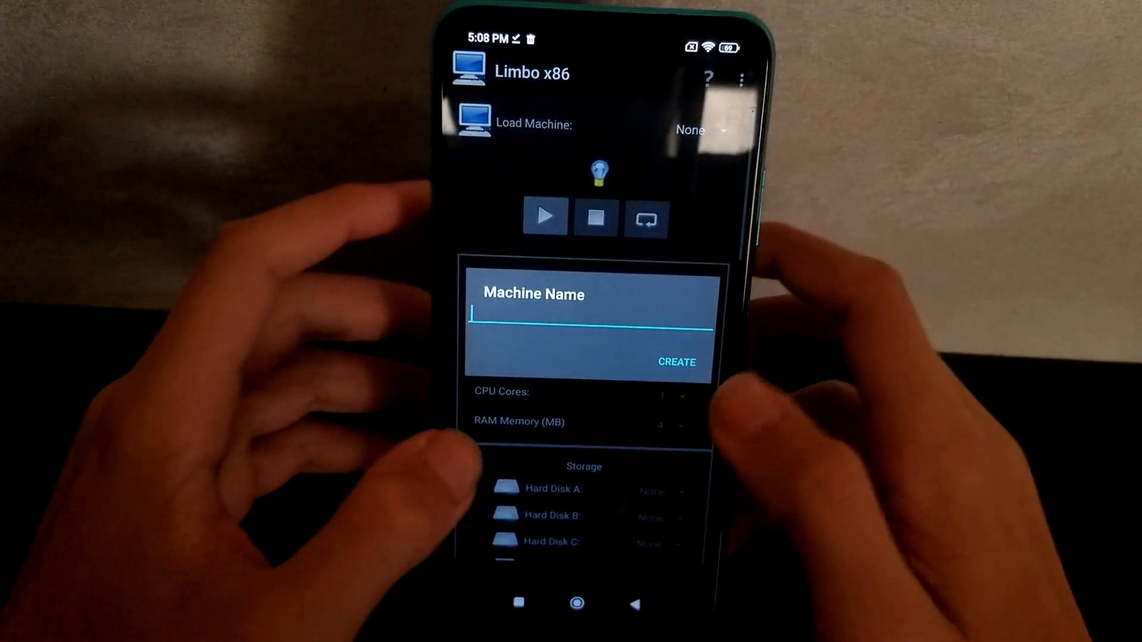
type("Mac")
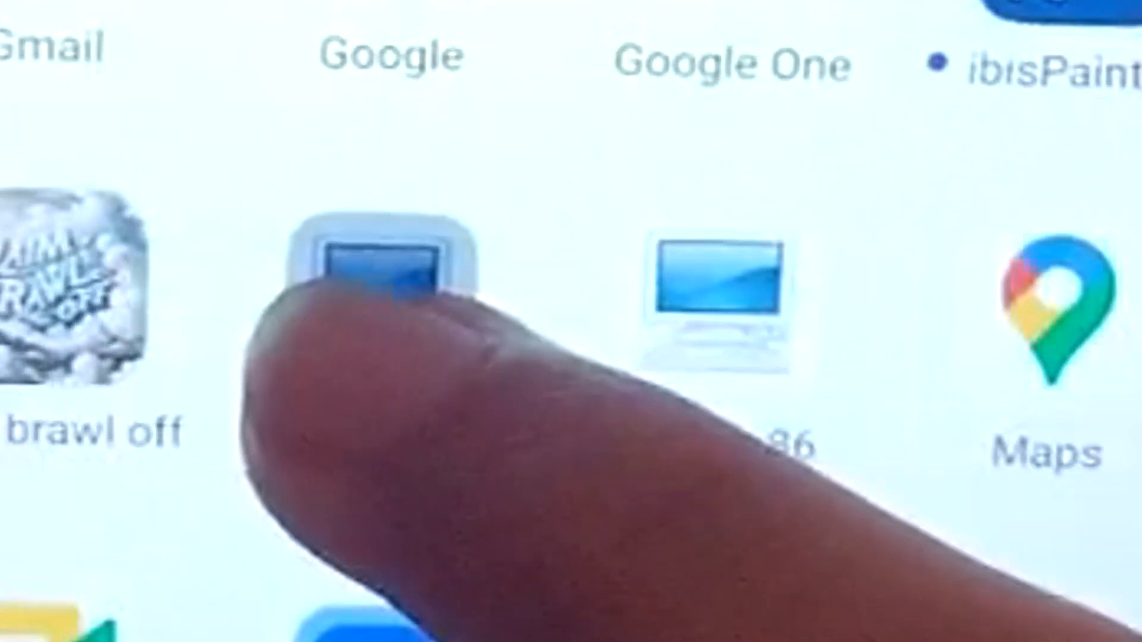
Step: Launch Limbo PowerPC and enable the first hard disk for the SDL landscape machine
left_click(379, 262)
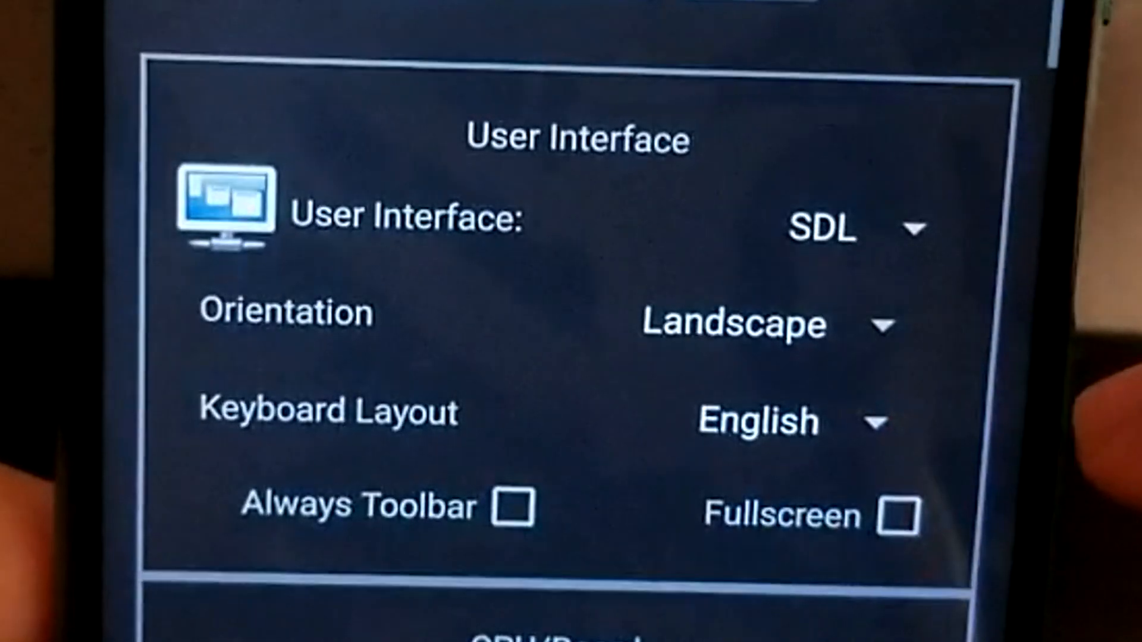
scroll("down", 3)
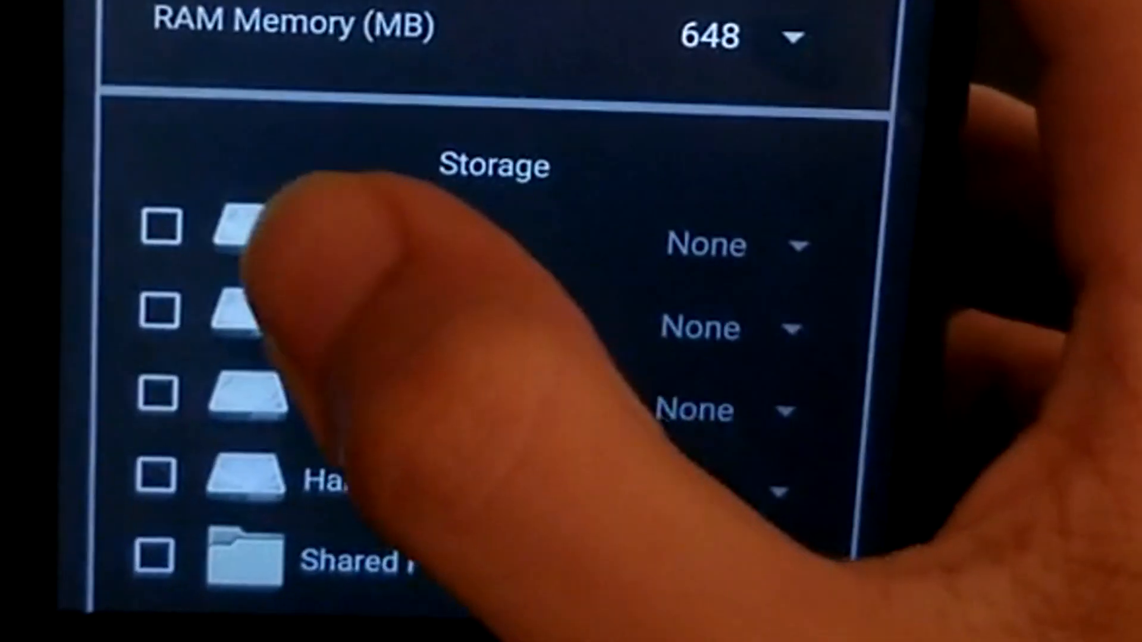
left_click(157, 233)
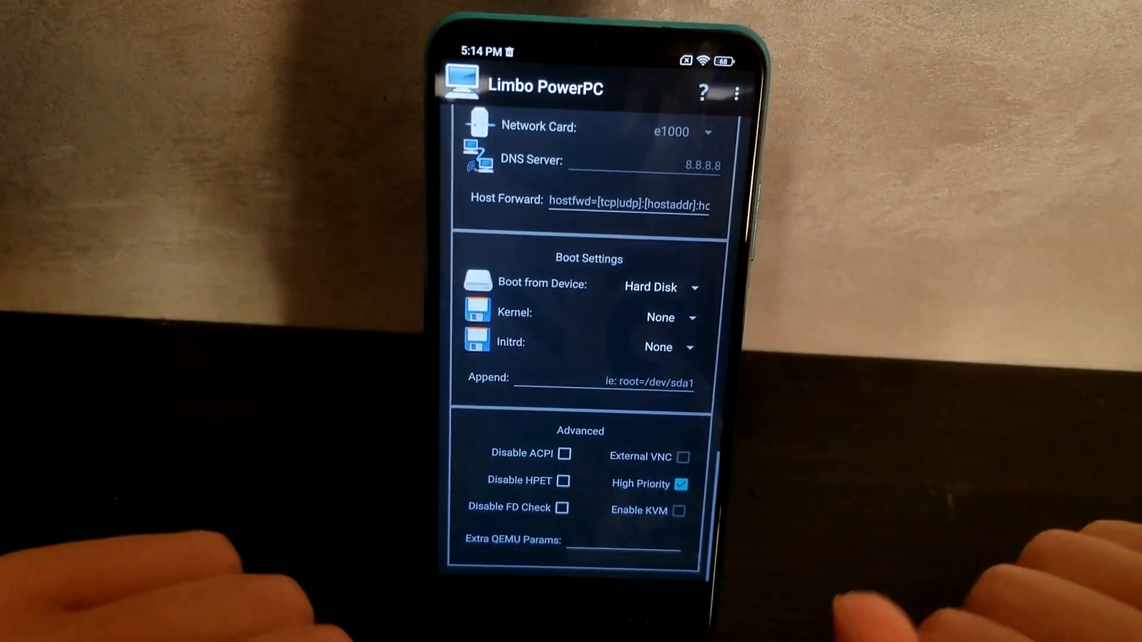
scroll("up", 3)
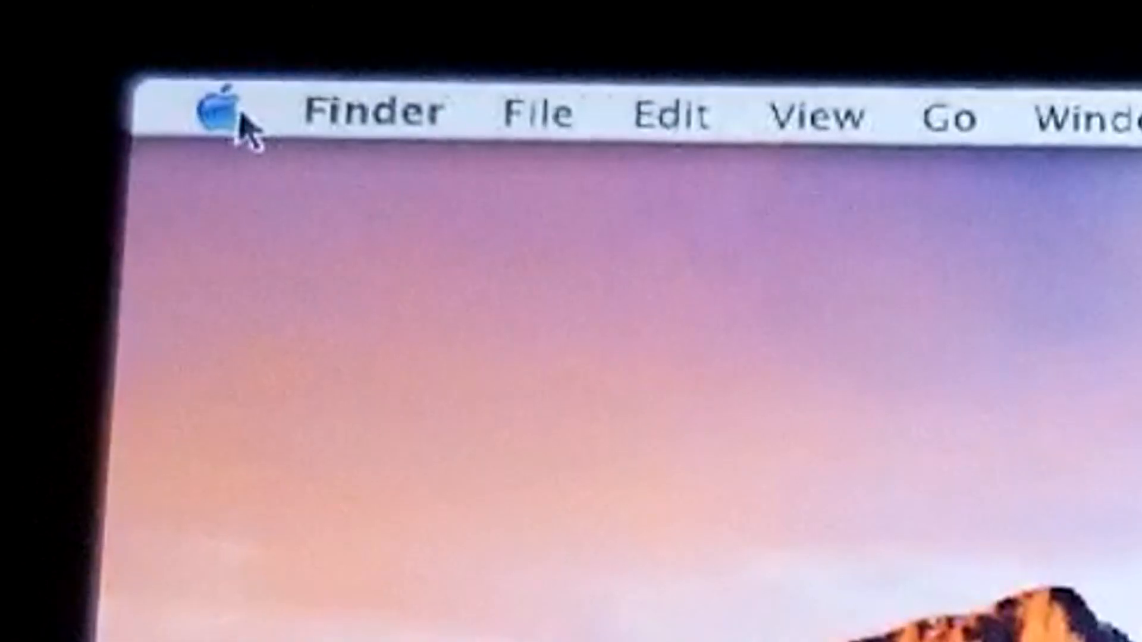
Step: Drop down the Apple menu from the Mac OS X menu bar
left_click(280, 121)
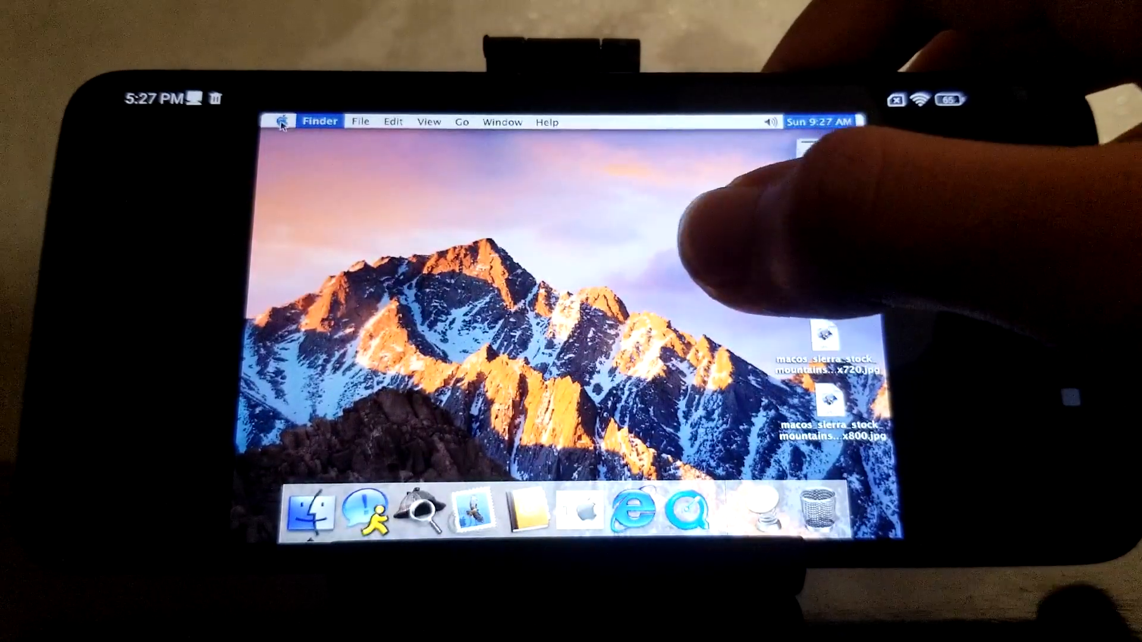
left_click(281, 121)
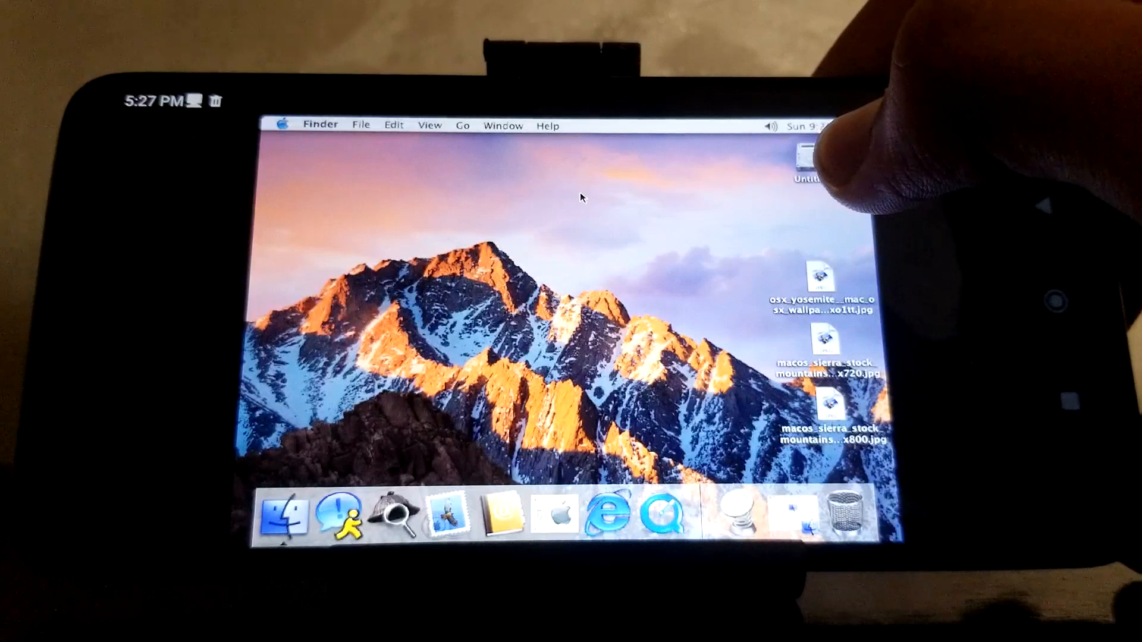
left_click(283, 125)
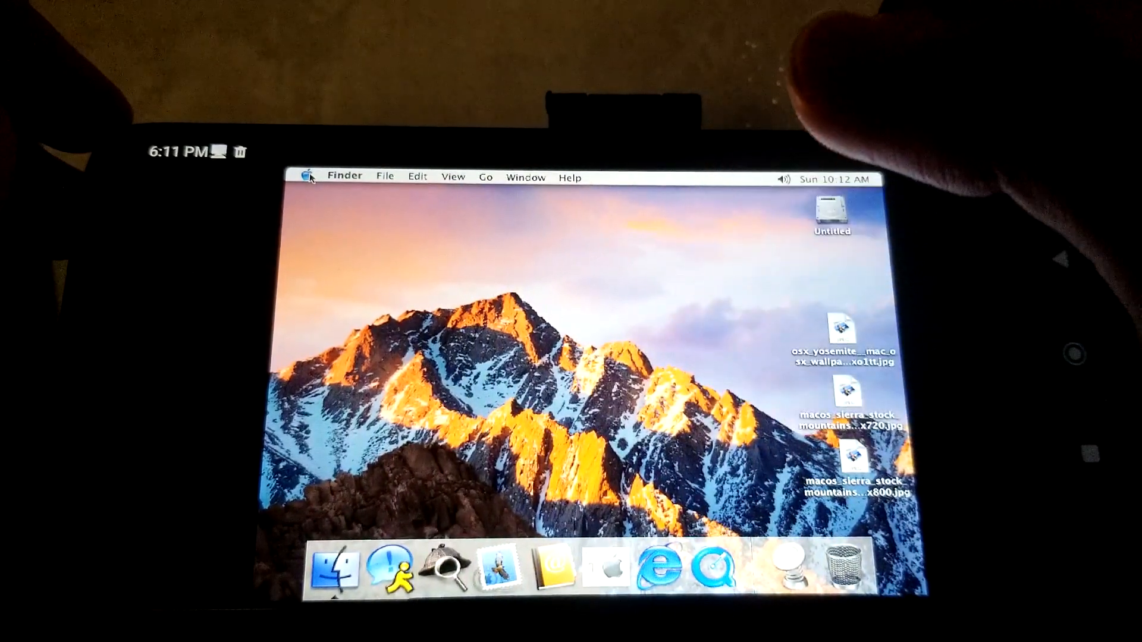
Step: Go to the Desktop pane of System Preferences and choose the osx_yosemite wallpaper
left_click(309, 177)
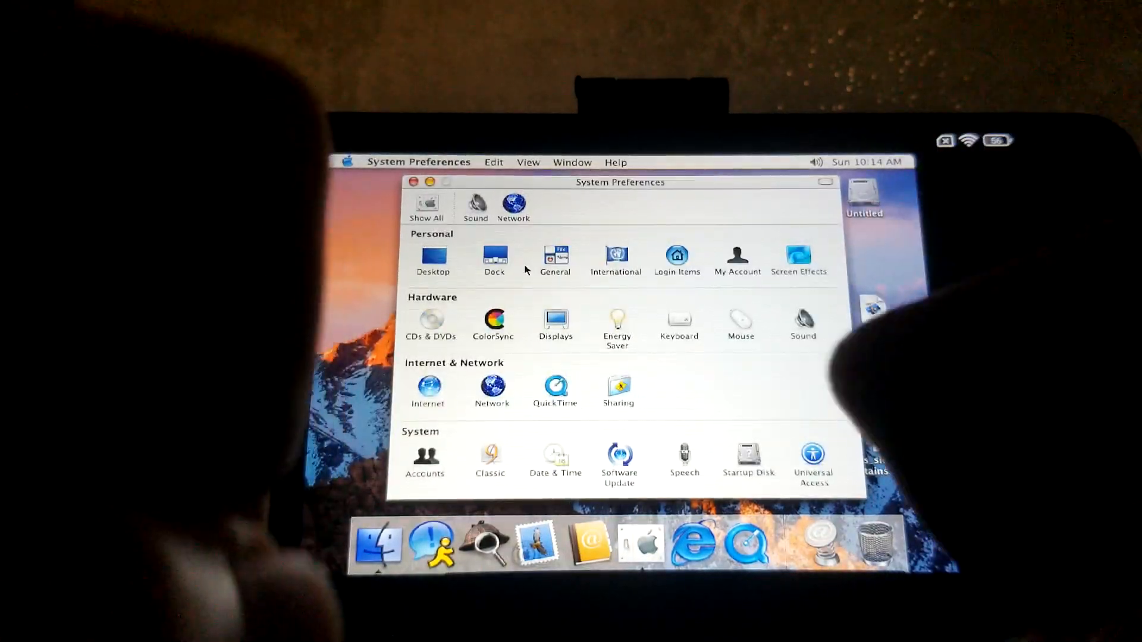
left_click(433, 260)
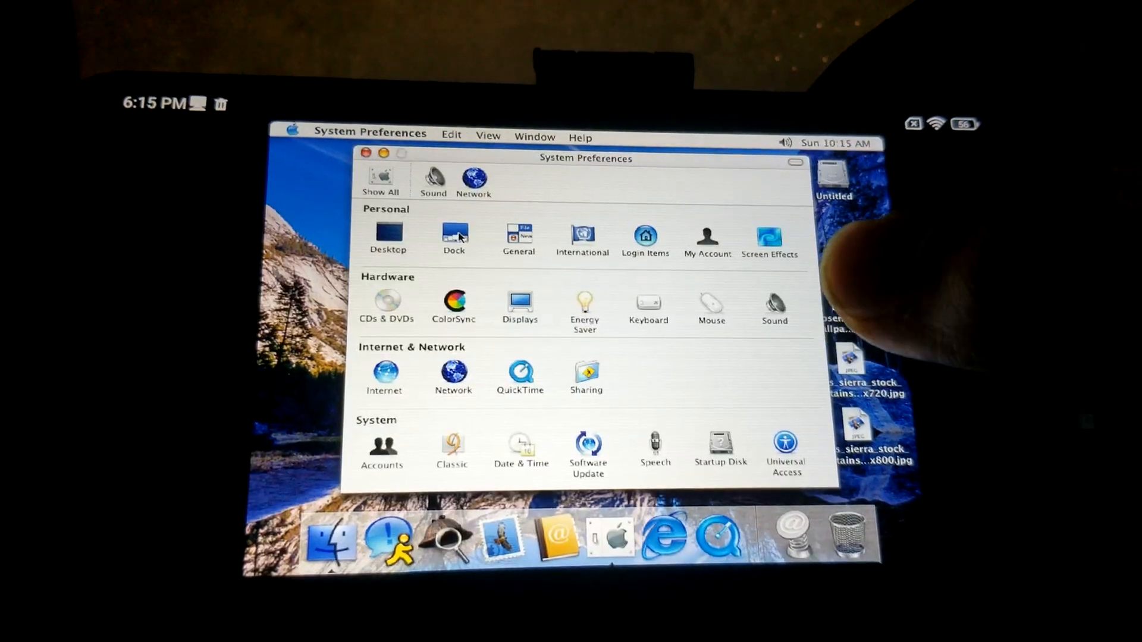
Step: Tick the Magnification checkbox in the Dock preferences pane
left_click(453, 237)
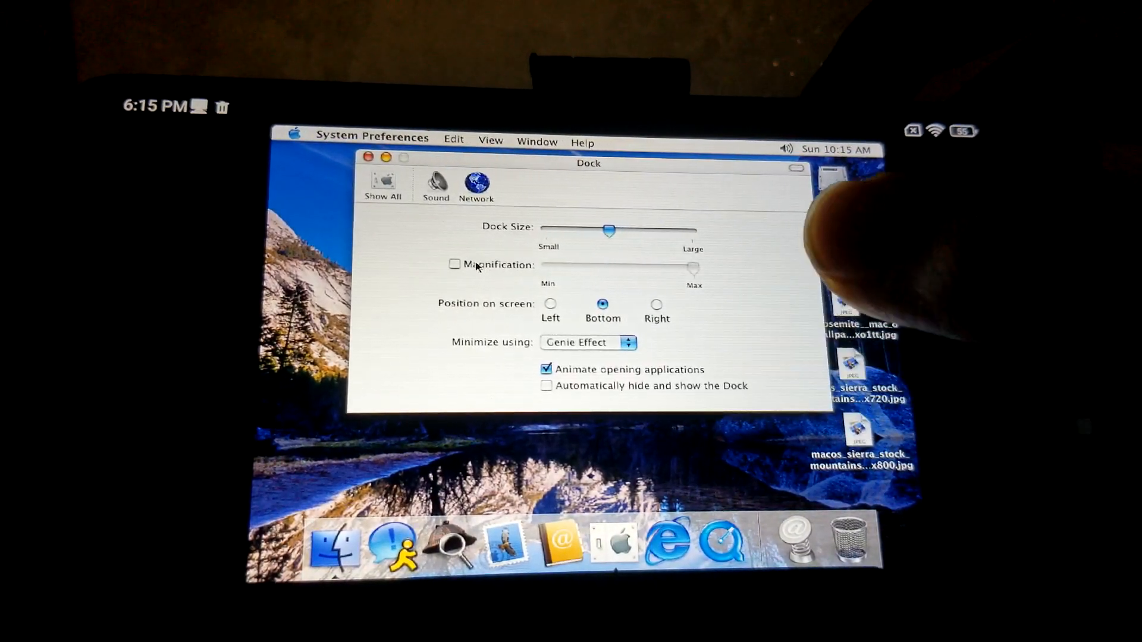
left_click(453, 266)
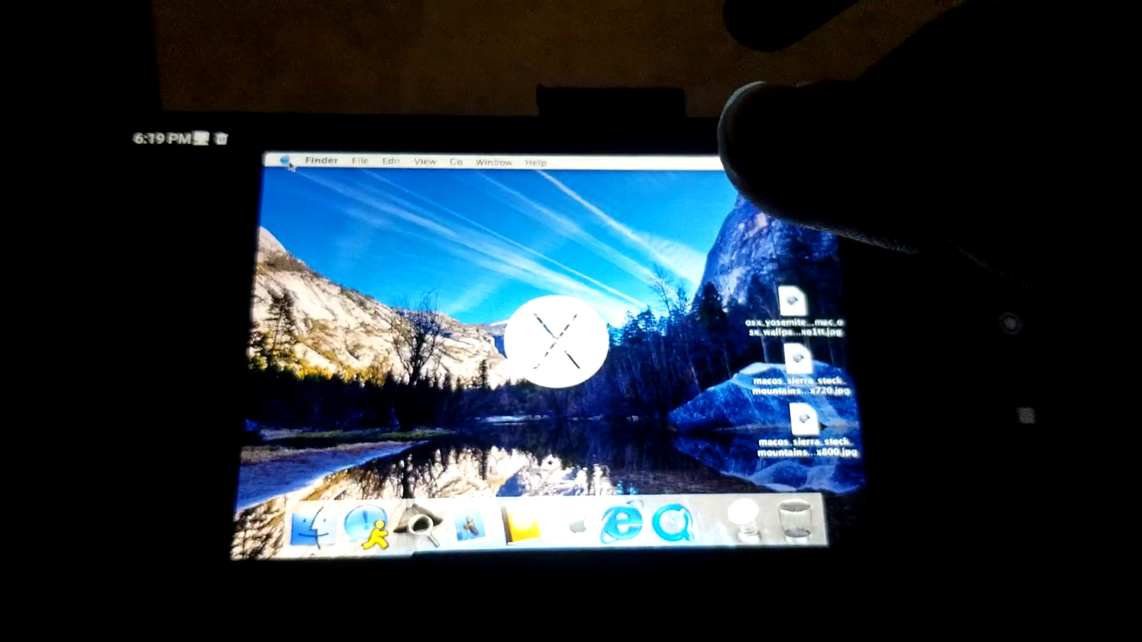
Step: Choose Shut Down from the Apple menu to bring up the confirmation dialog
left_click(282, 166)
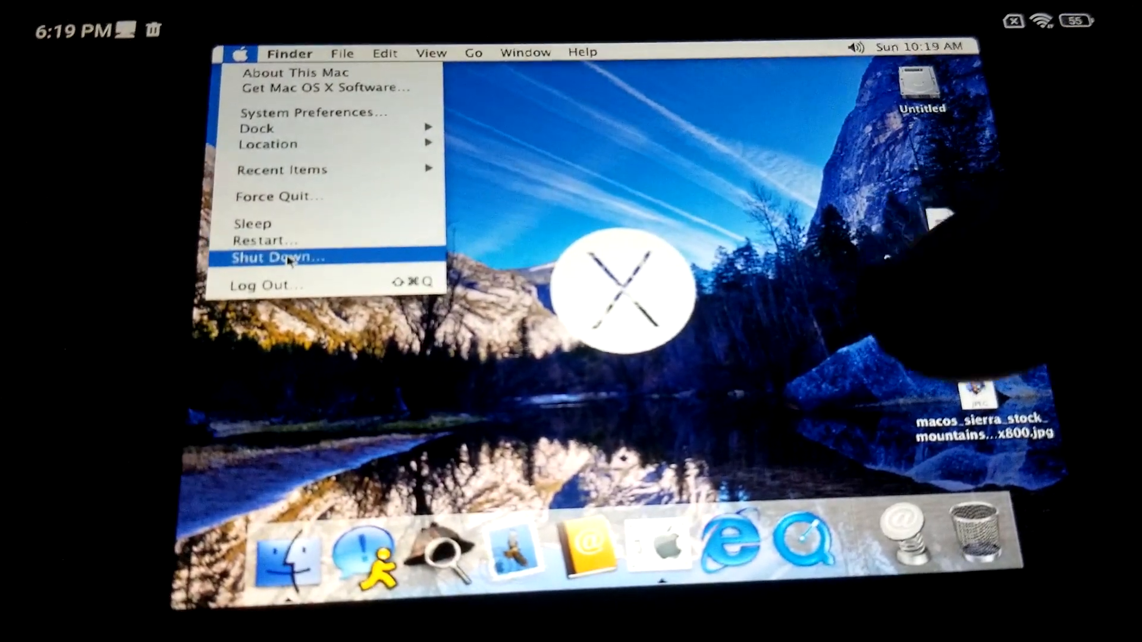
left_click(277, 257)
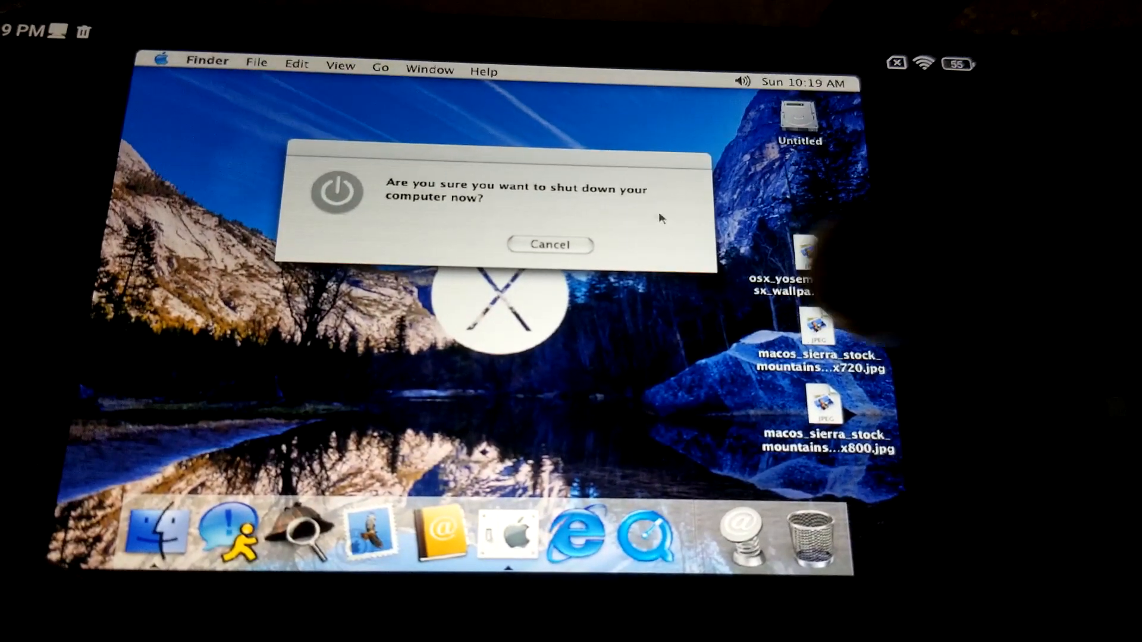